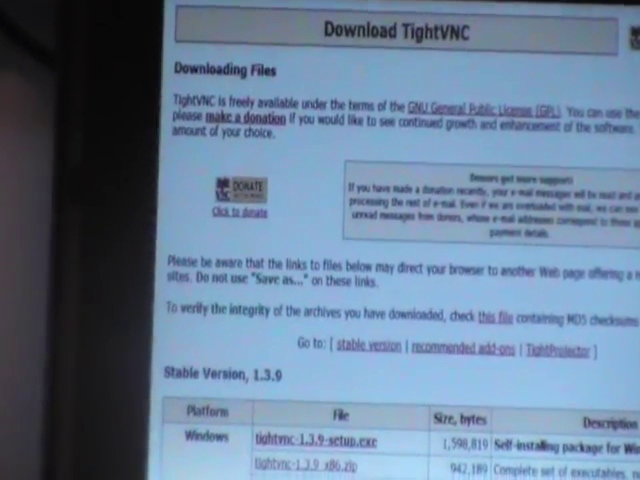
Step: Scroll the download page to tightvnc-1.3.9-setup.exe under Stable Version 1.3.9
scroll("down", 3)
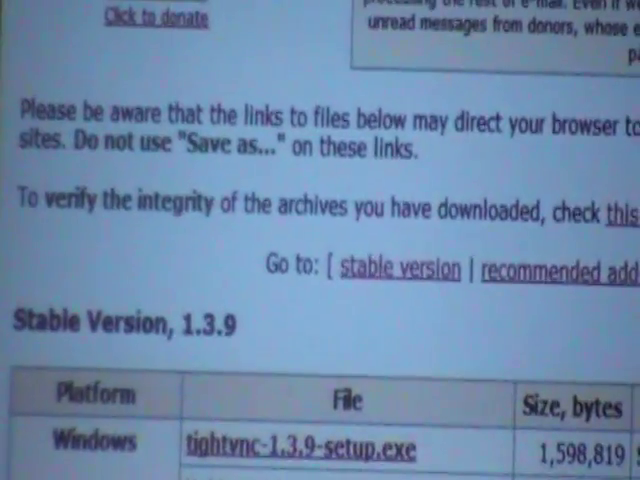
scroll("down", 3)
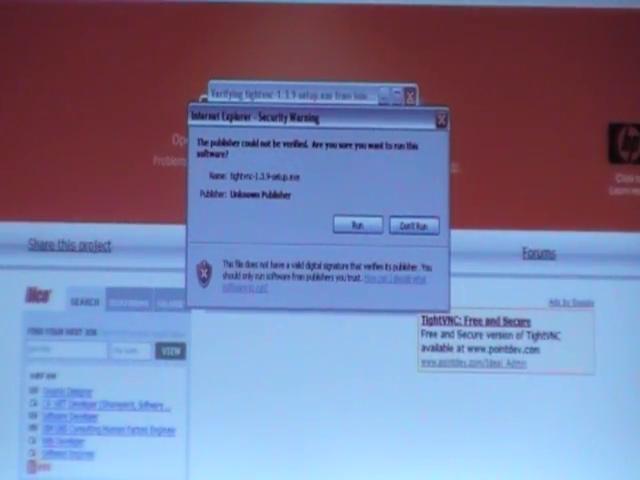
Step: Run the downloaded tightvnc-1.3.9-setup.exe despite the unverified-publisher security warning
left_click(356, 224)
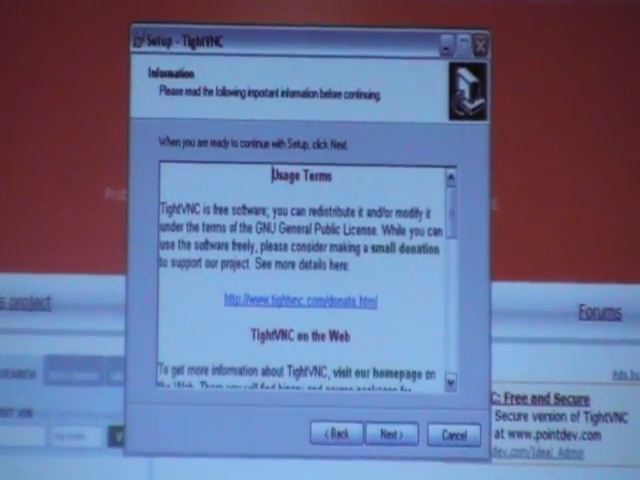
Step: Pass the usage terms and keep C:\Program Files\TightVNC as the install folder
left_click(390, 434)
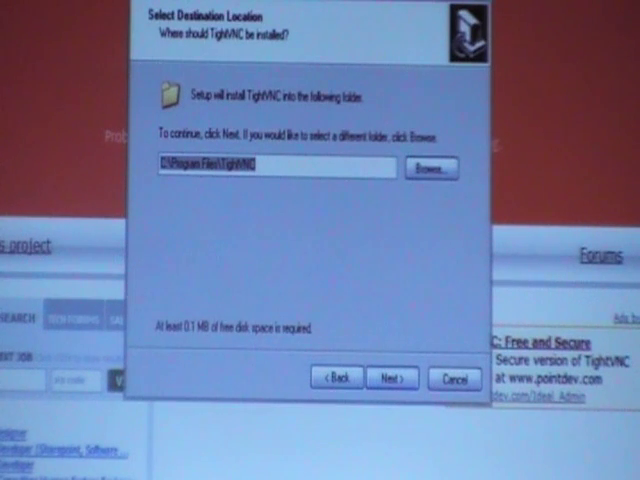
left_click(392, 377)
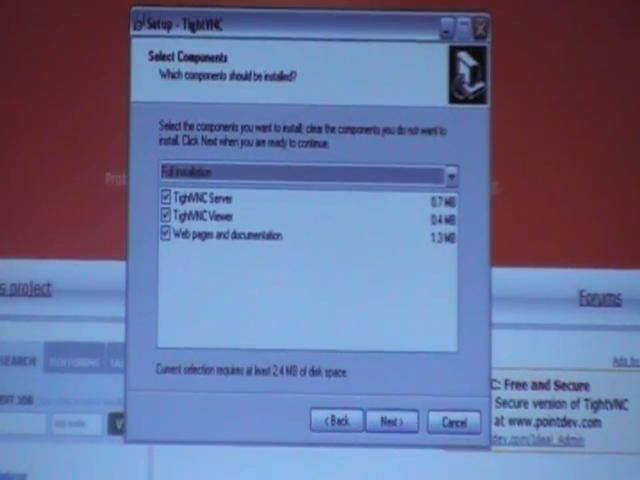
Step: Accept Full installation with Server, Viewer and documentation components selected
left_click(389, 420)
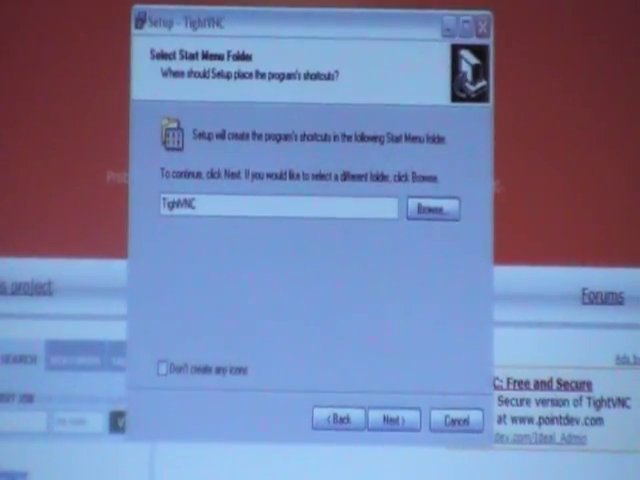
Step: Keep the TightVNC Start Menu folder and all additional tasks enabled
left_click(390, 420)
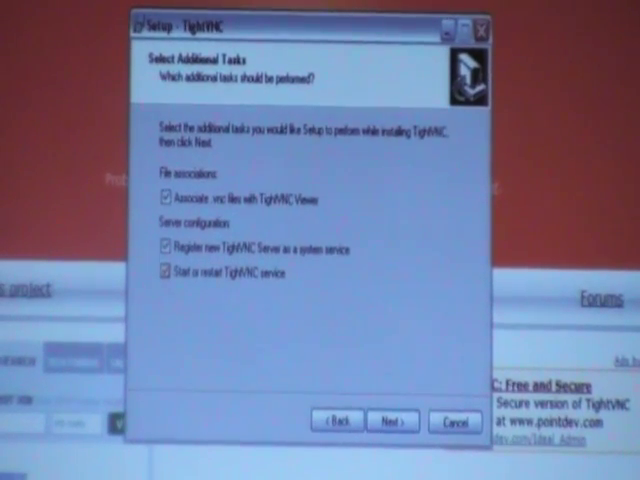
left_click(392, 420)
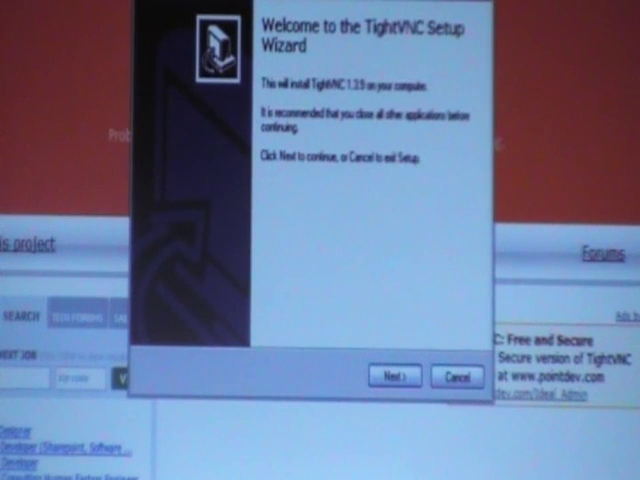
left_click(395, 375)
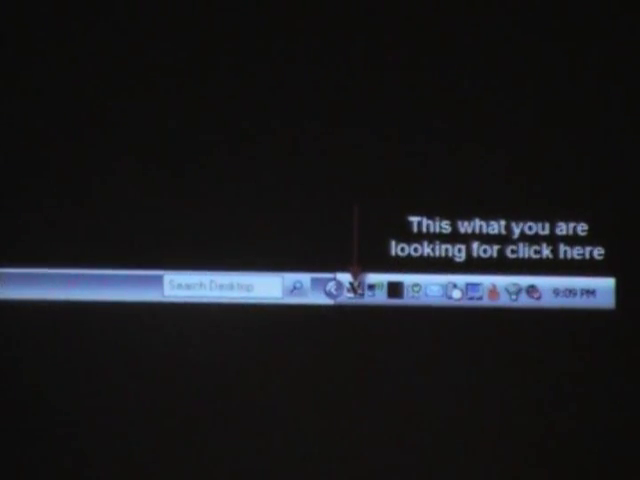
Step: Open TightVNC Server Properties from the tray icon to set connection passwords
left_click(349, 287)
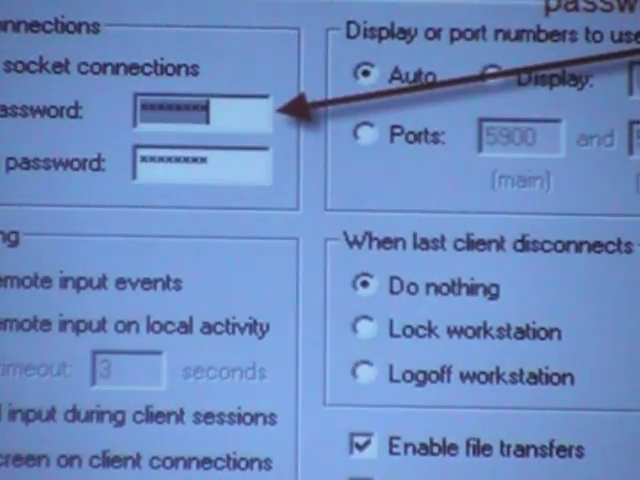